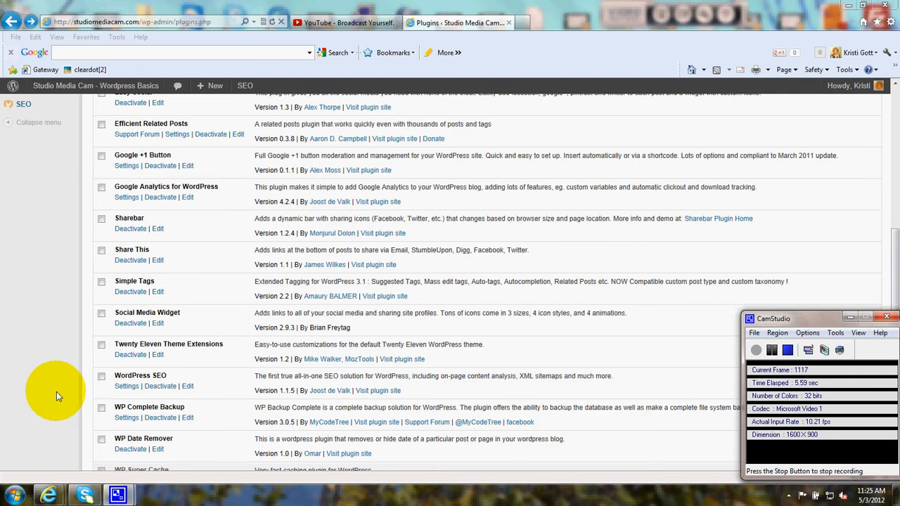
mouse_move(127, 437)
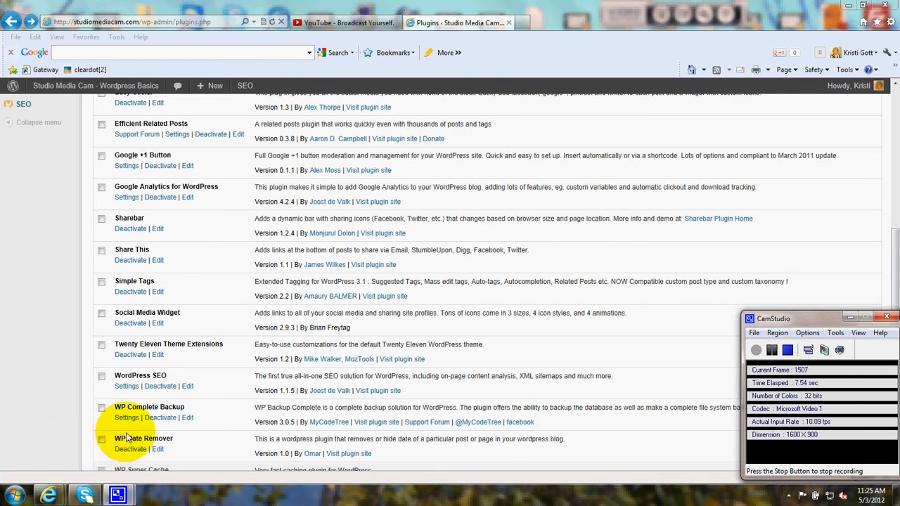
mouse_move(178, 443)
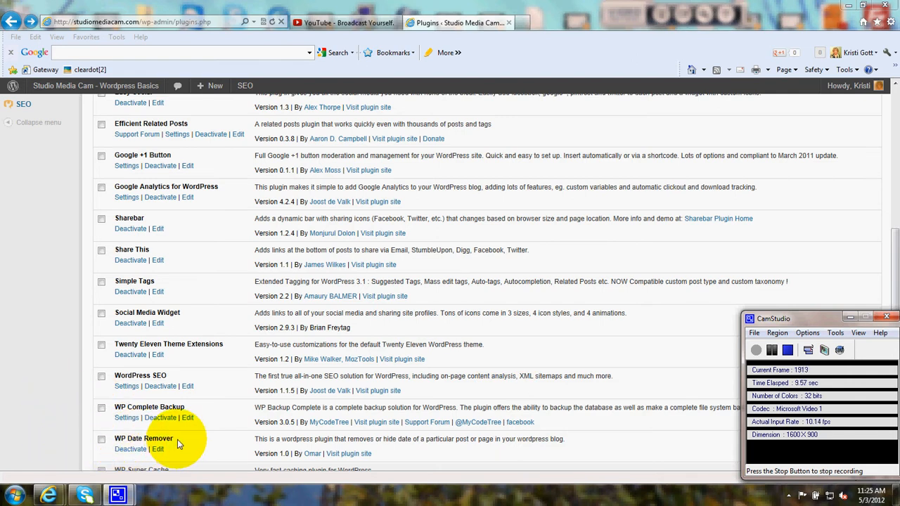
mouse_move(189, 444)
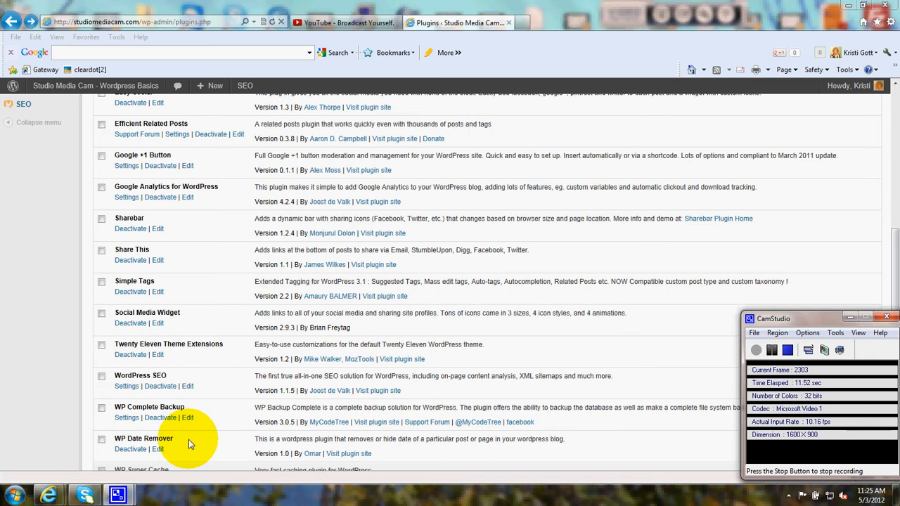
mouse_move(195, 442)
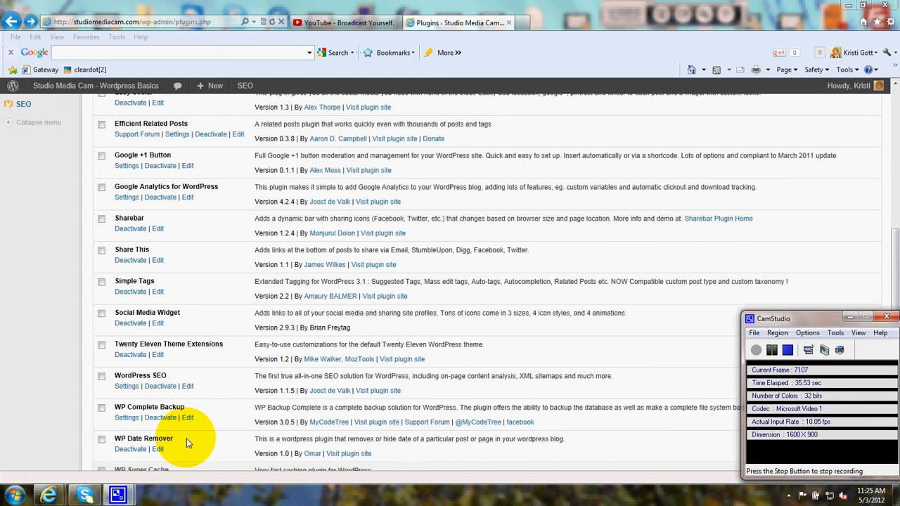
mouse_move(875, 259)
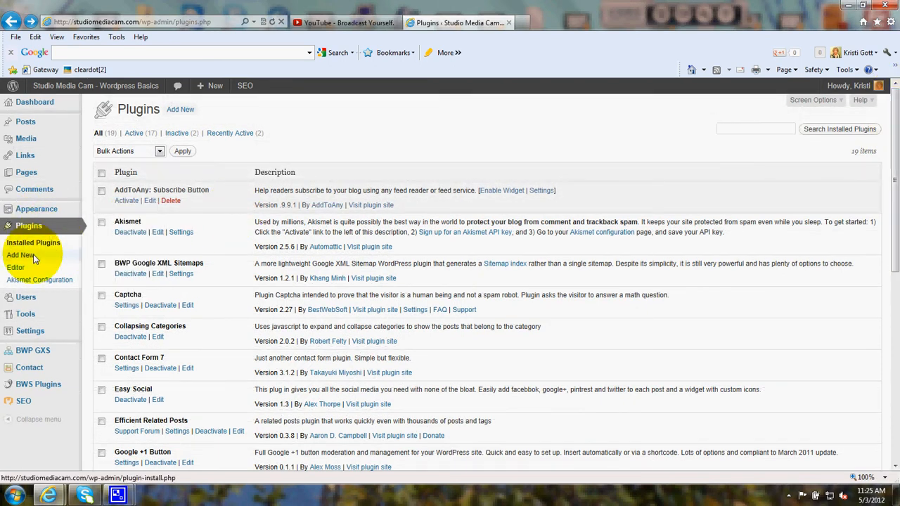
- Visit the Studio Media Cam home page, confirm the byline reads 'Posted on by', then return to Plugins
scroll("down", 3)
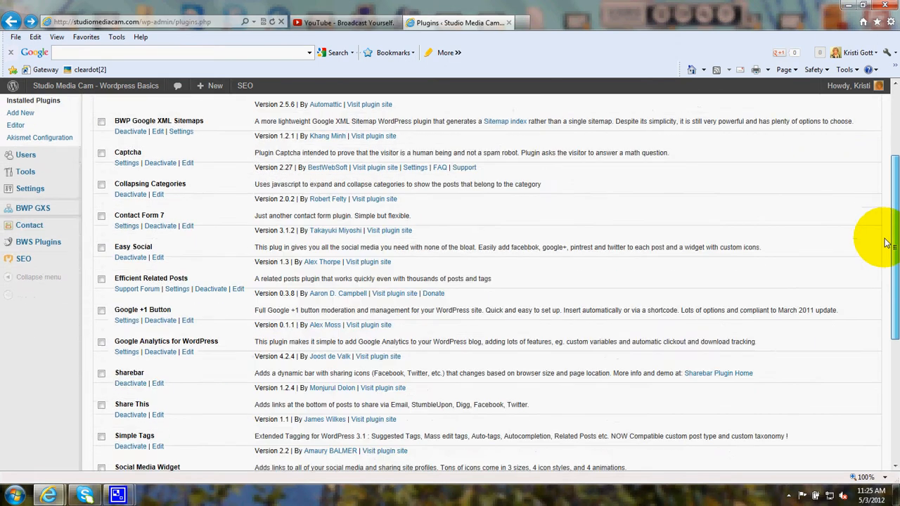
scroll("down", 3)
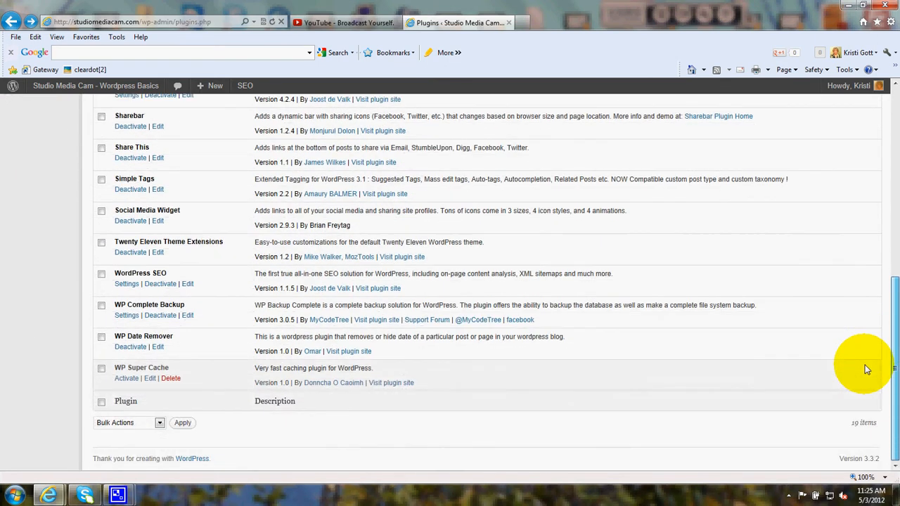
mouse_move(130, 347)
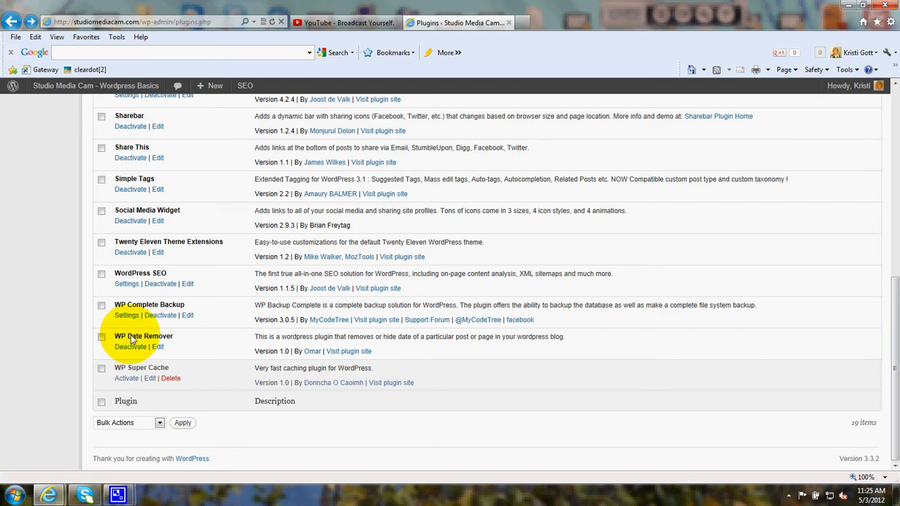
mouse_move(173, 345)
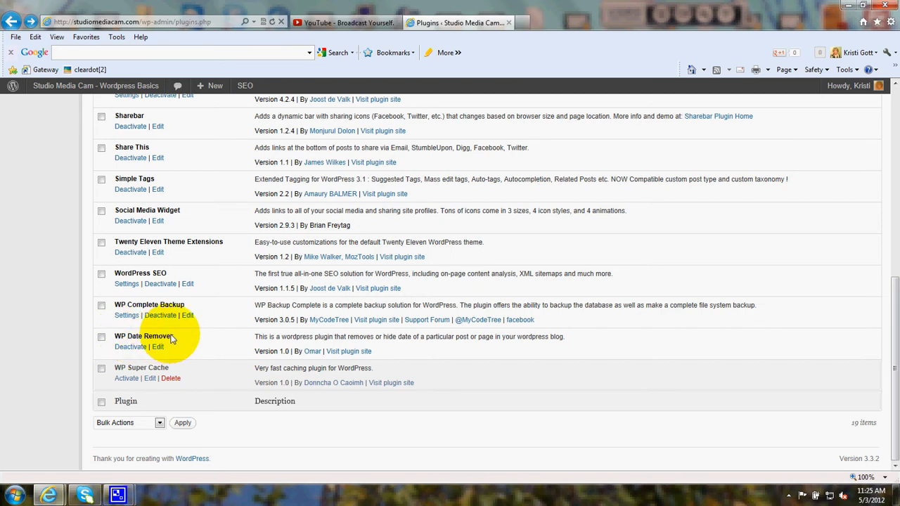
mouse_move(239, 357)
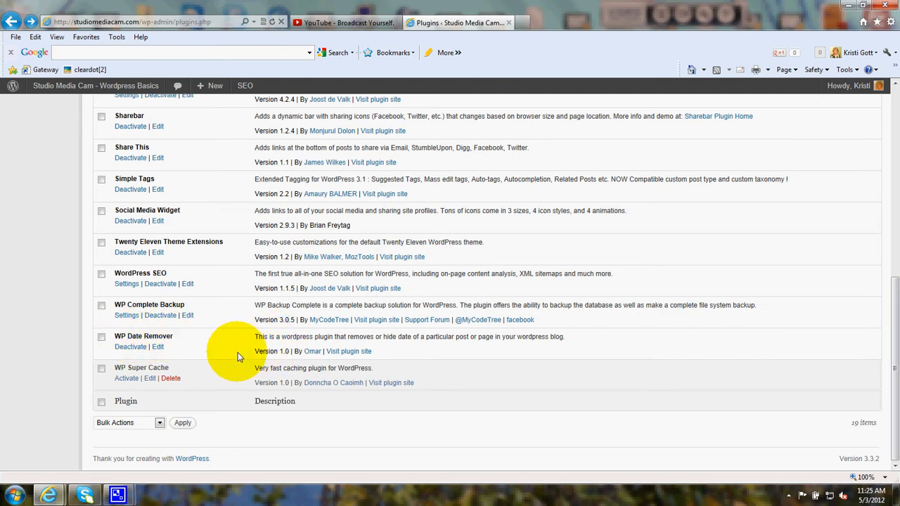
mouse_move(226, 355)
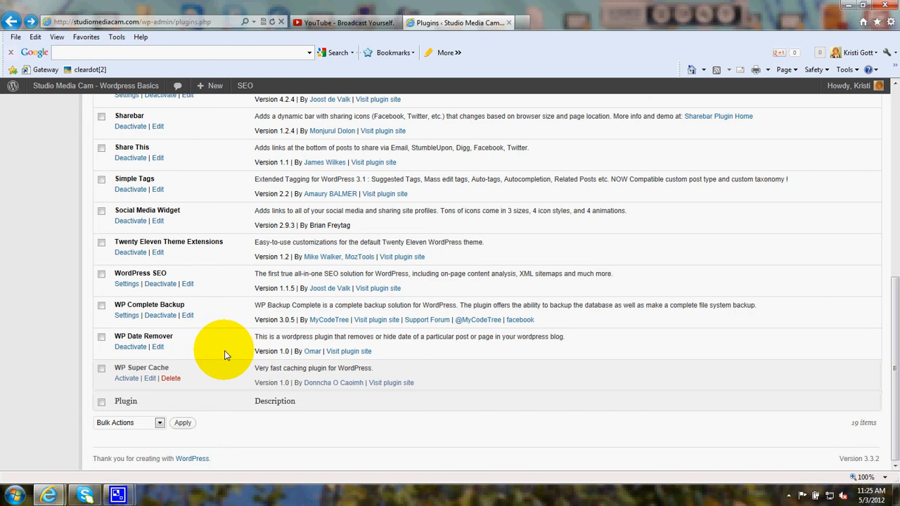
scroll("up", 3)
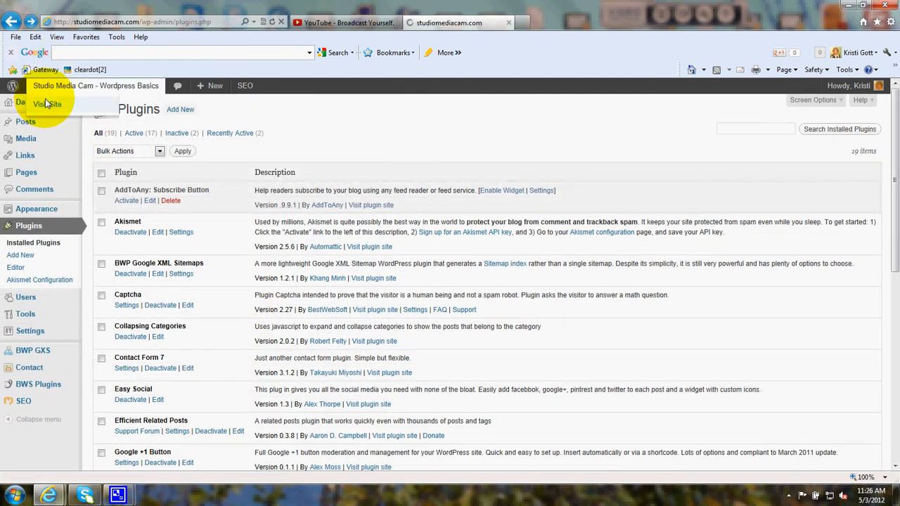
left_click(49, 104)
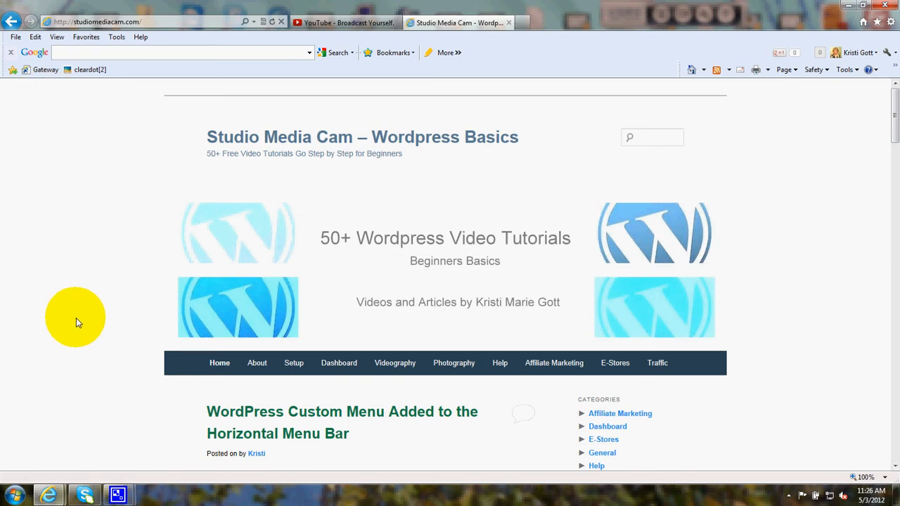
scroll("down", 3)
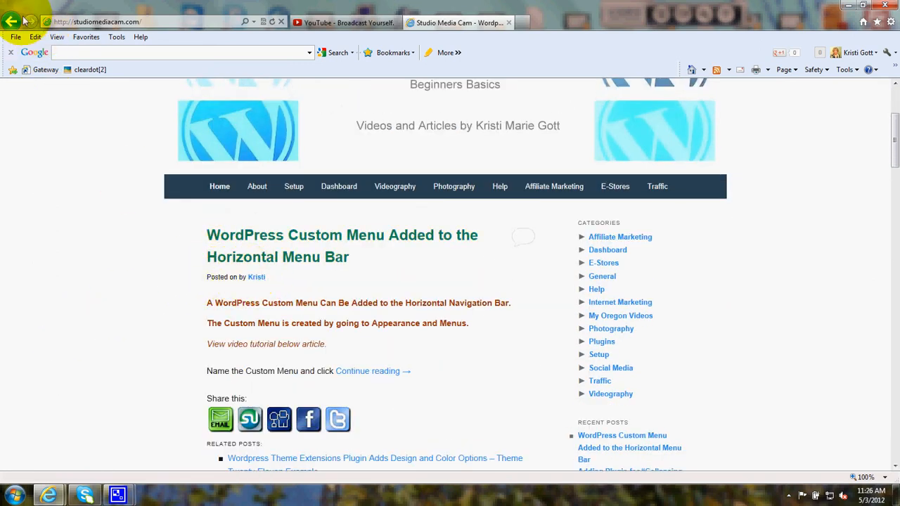
left_click(12, 22)
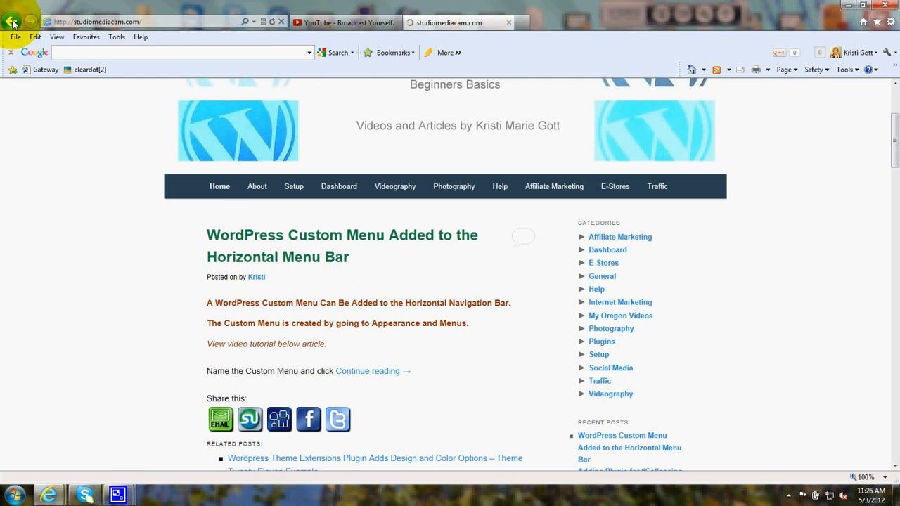
left_click(12, 22)
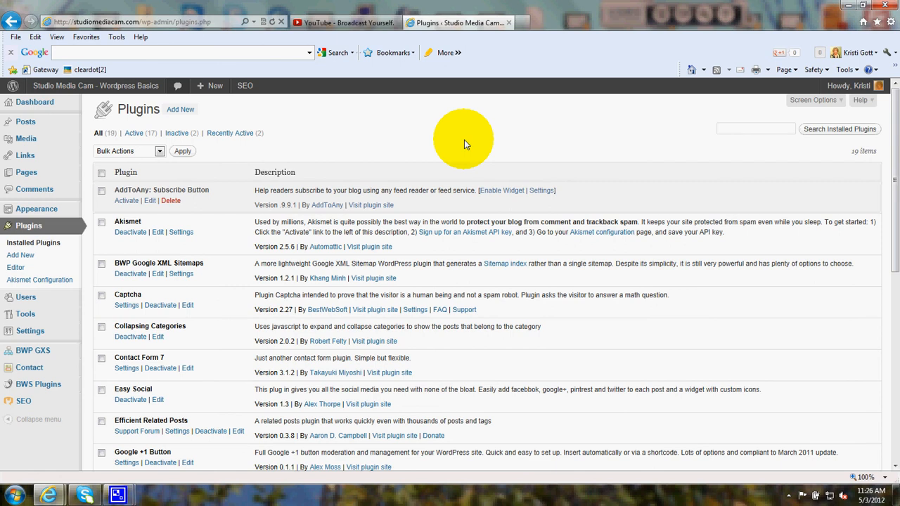
mouse_move(462, 133)
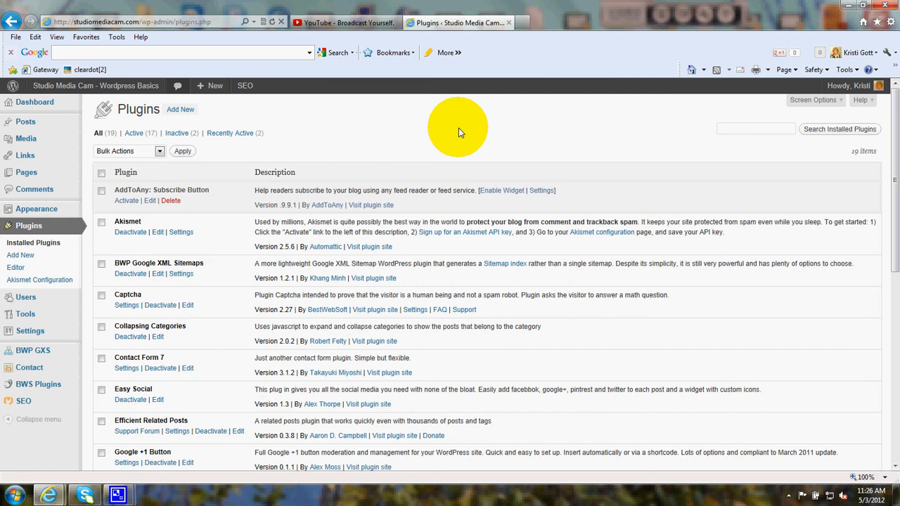
mouse_move(436, 134)
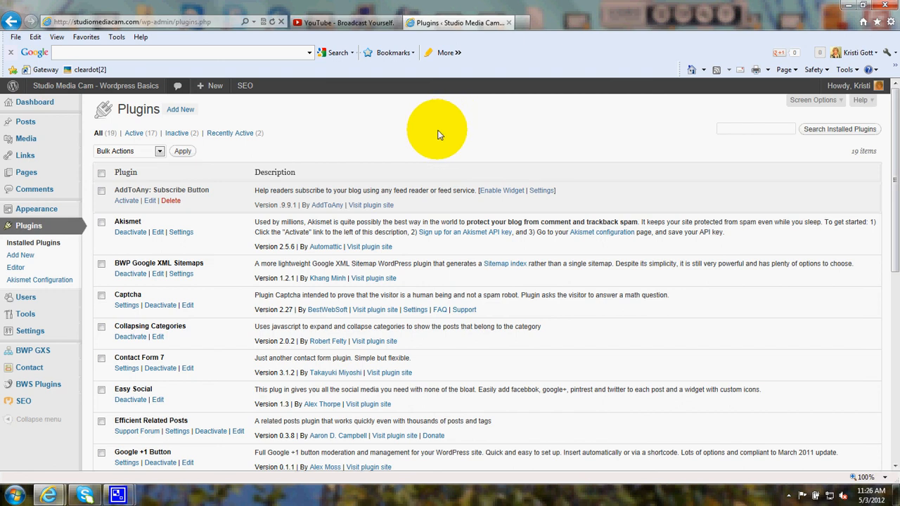
mouse_move(334, 133)
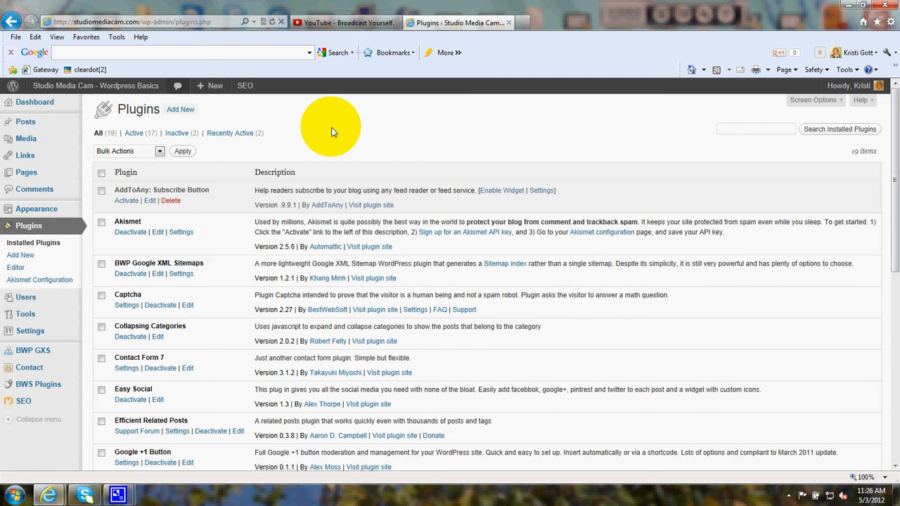